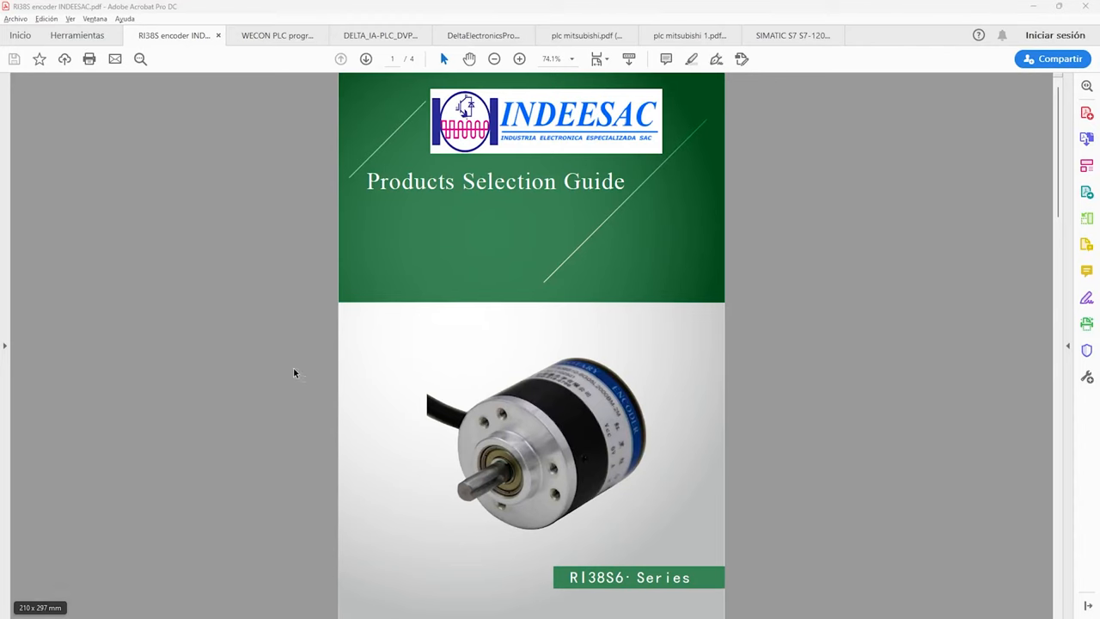
pyautogui.moveTo(428, 342)
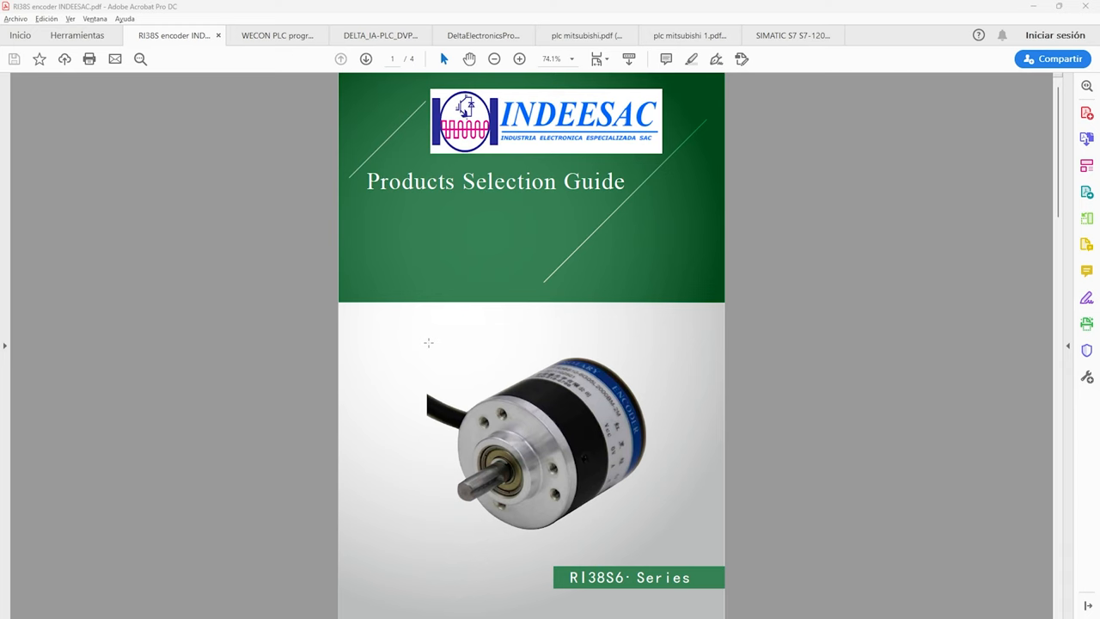
# Scroll from the cover page down to the page 2 ordering code chart.
pyautogui.scroll(-3)
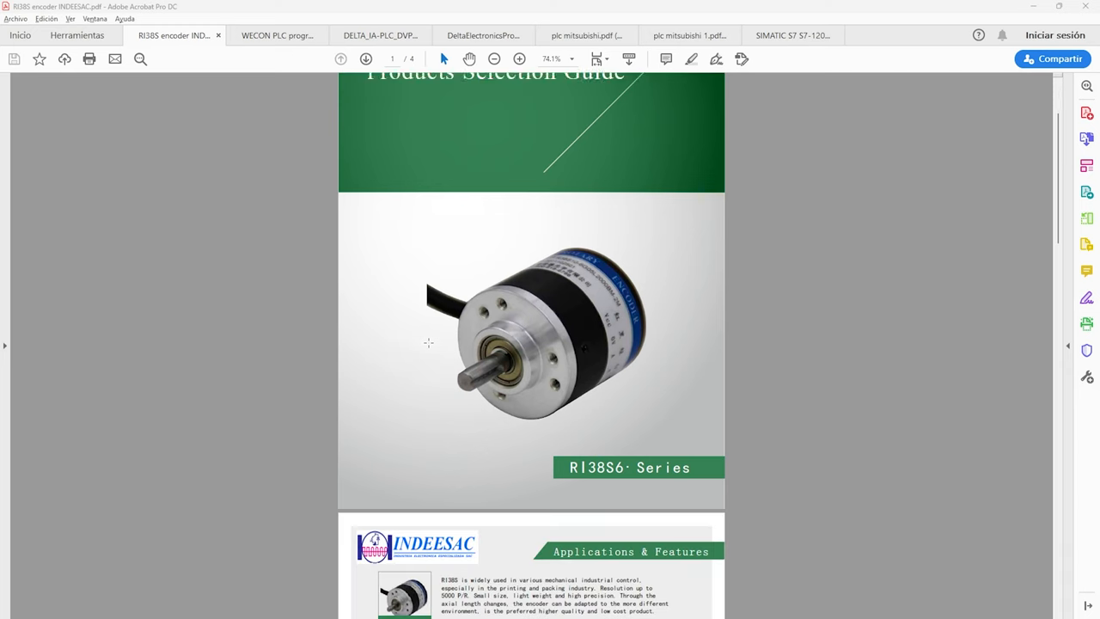
pyautogui.scroll(-3)
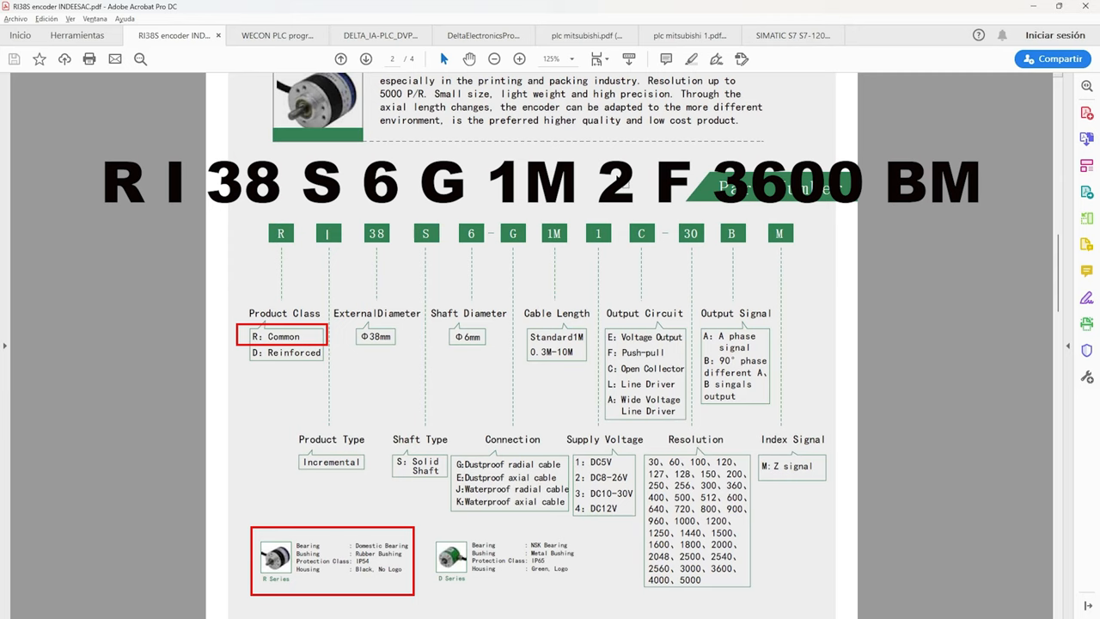
# Match each field of code RI38S6G1M2F3600BM on the chart, then reach Electrical Specifications.
pyautogui.click(330, 461)
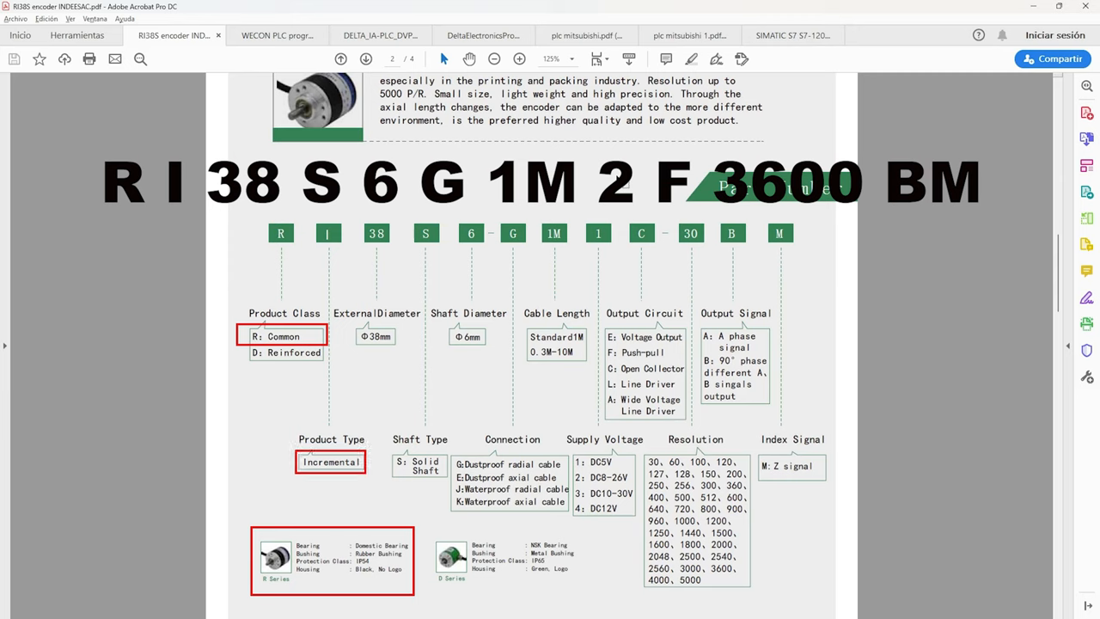
pyautogui.click(374, 336)
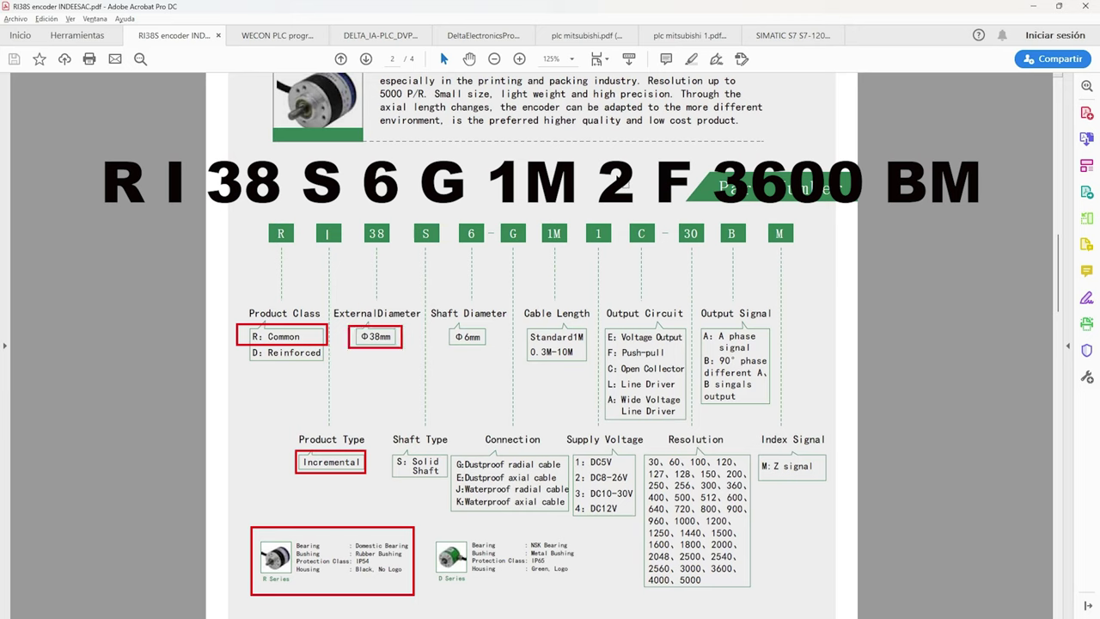
pyautogui.click(418, 466)
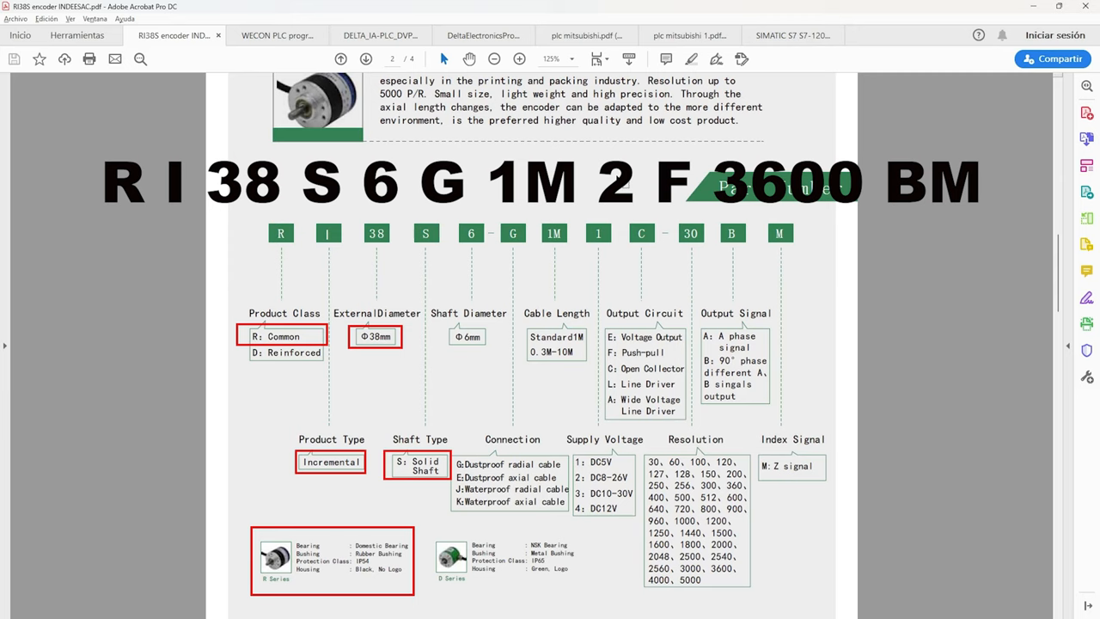
pyautogui.click(467, 335)
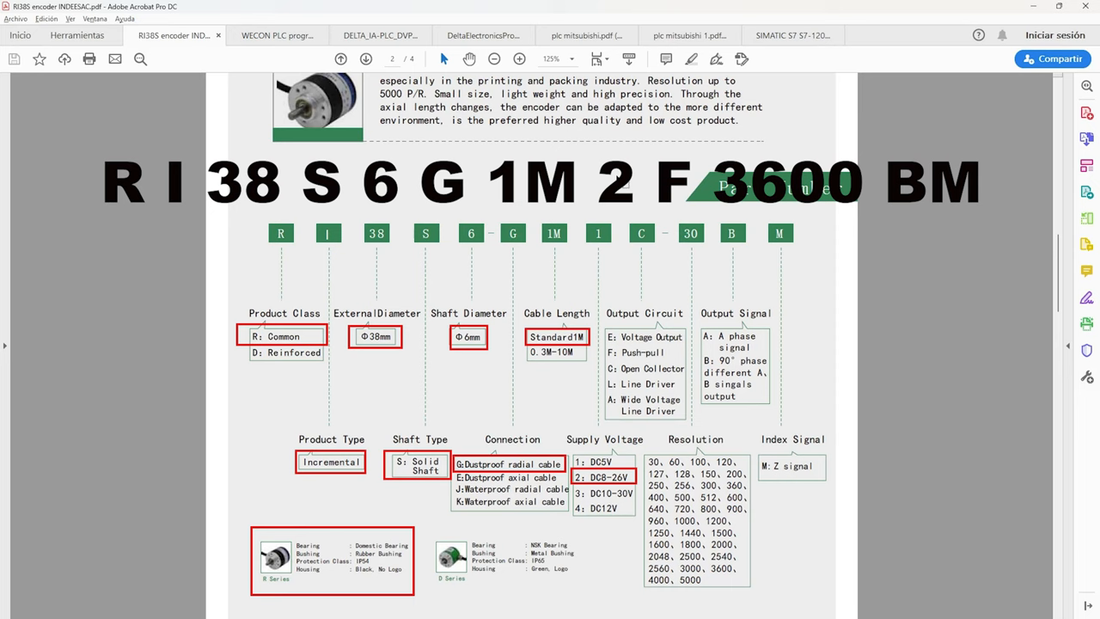
pyautogui.click(643, 353)
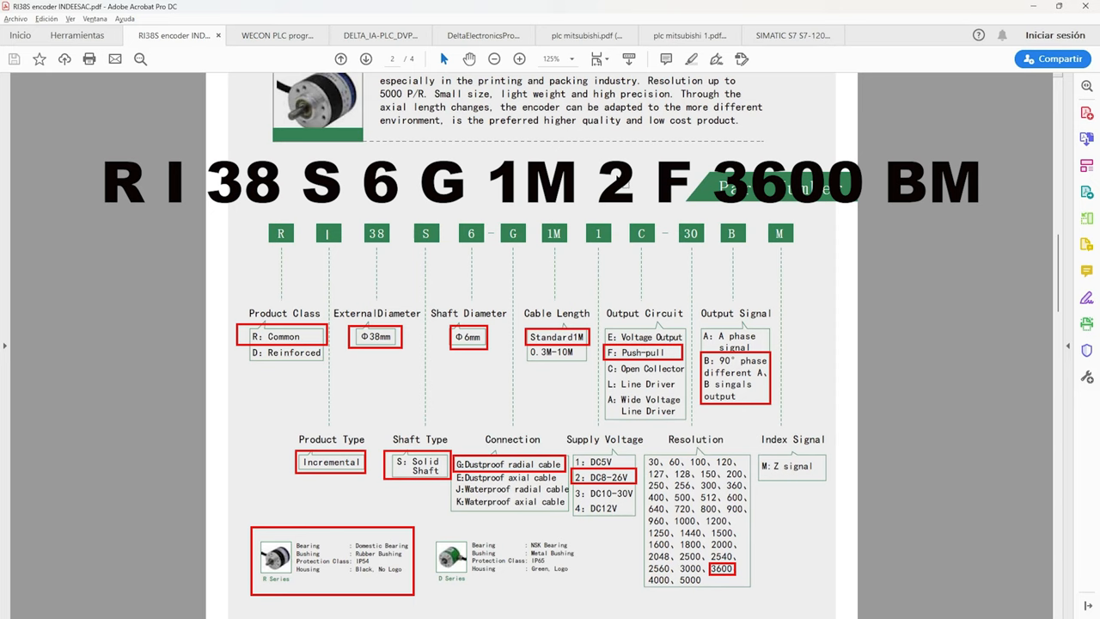
pyautogui.click(791, 468)
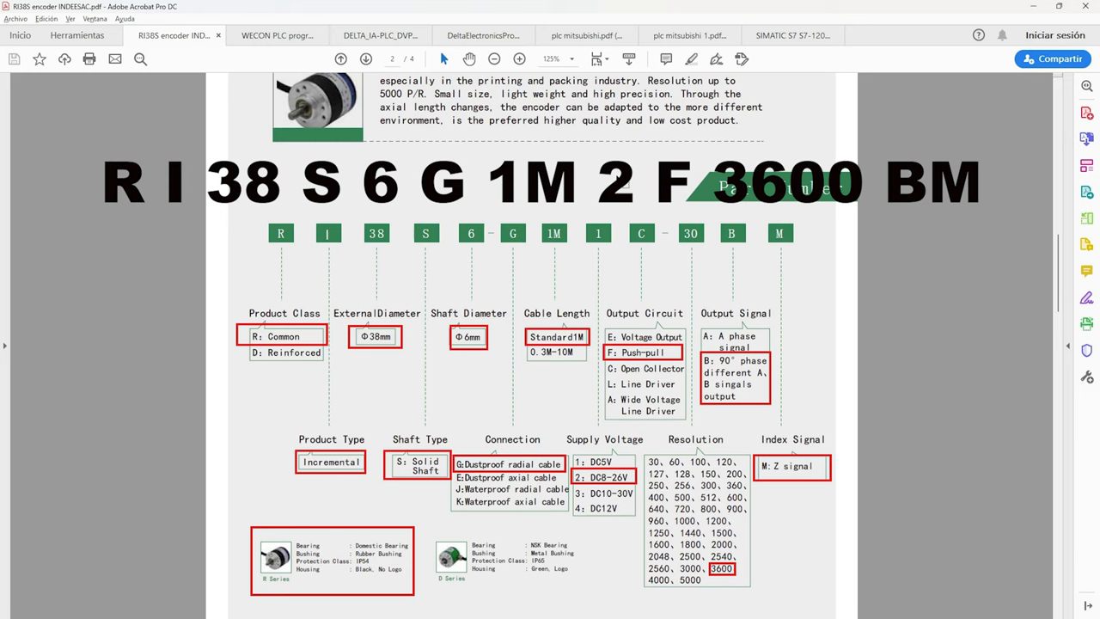
pyautogui.scroll(-3)
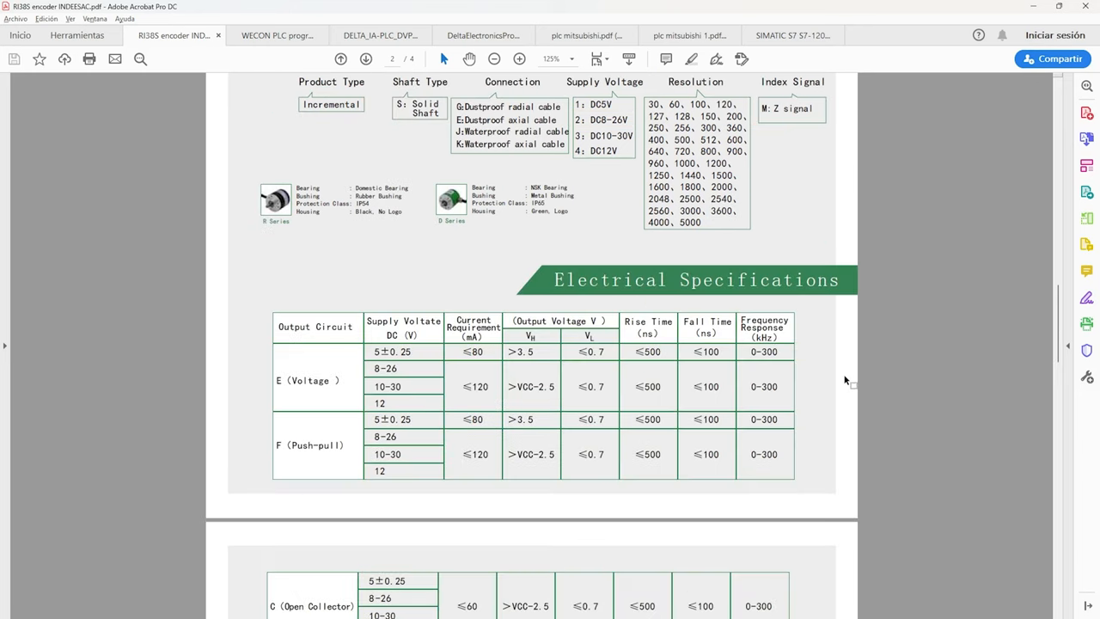
# Scroll to page 3's output circuit diagrams and Output Waveform section.
pyautogui.scroll(-3)
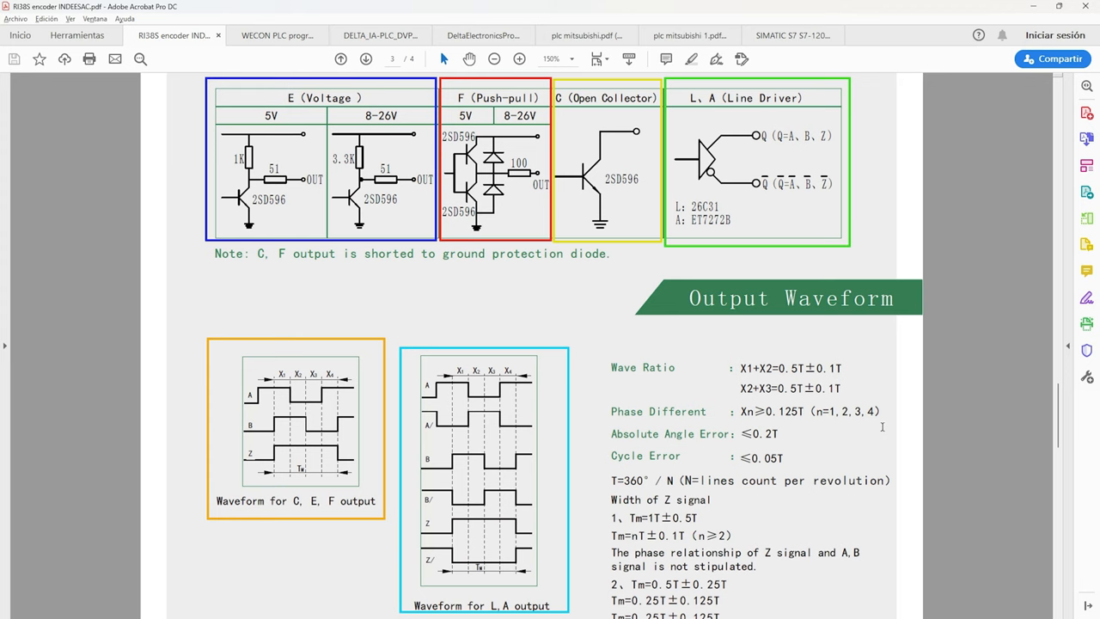
# Move on to the Delta DVP-PLC manual at the ES/EX/EC3-8K high-speed counter table.
pyautogui.click(379, 59)
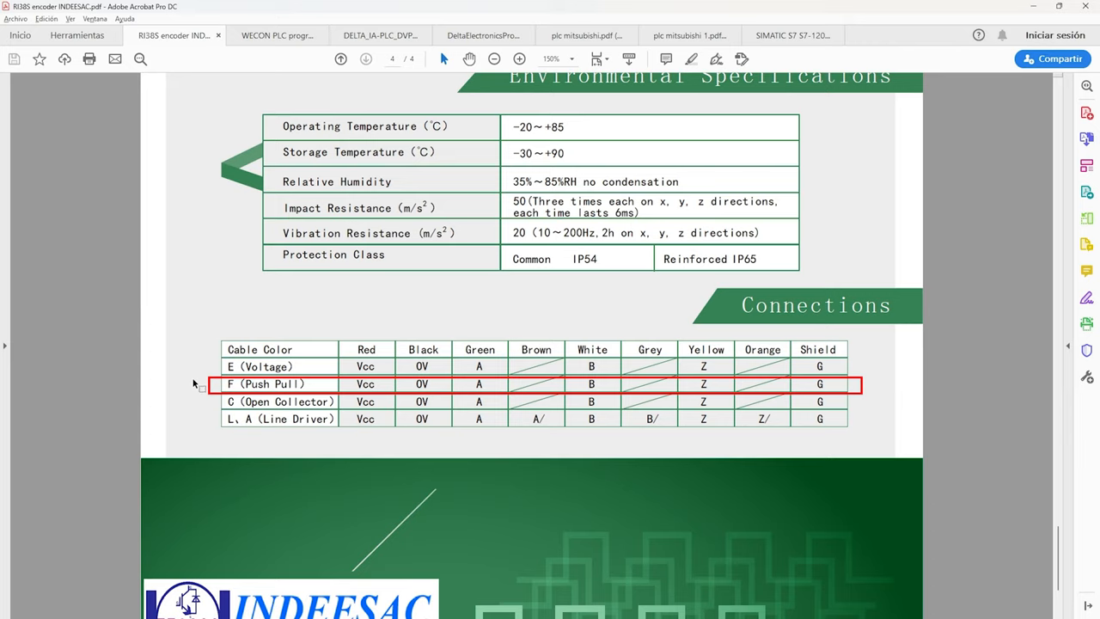
pyautogui.click(380, 35)
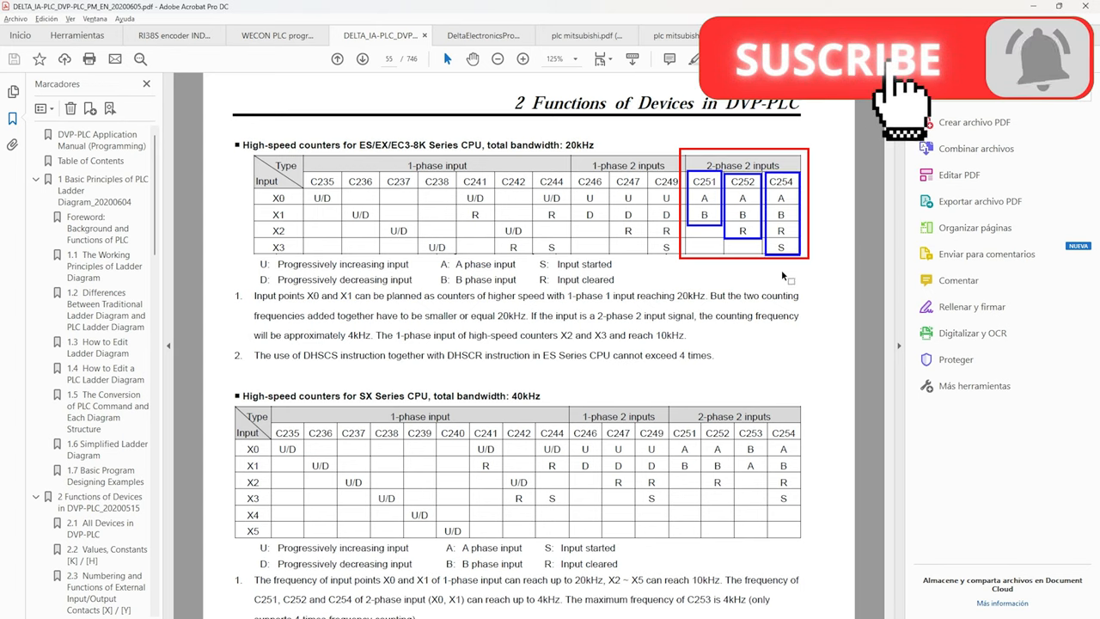
pyautogui.moveTo(894, 111)
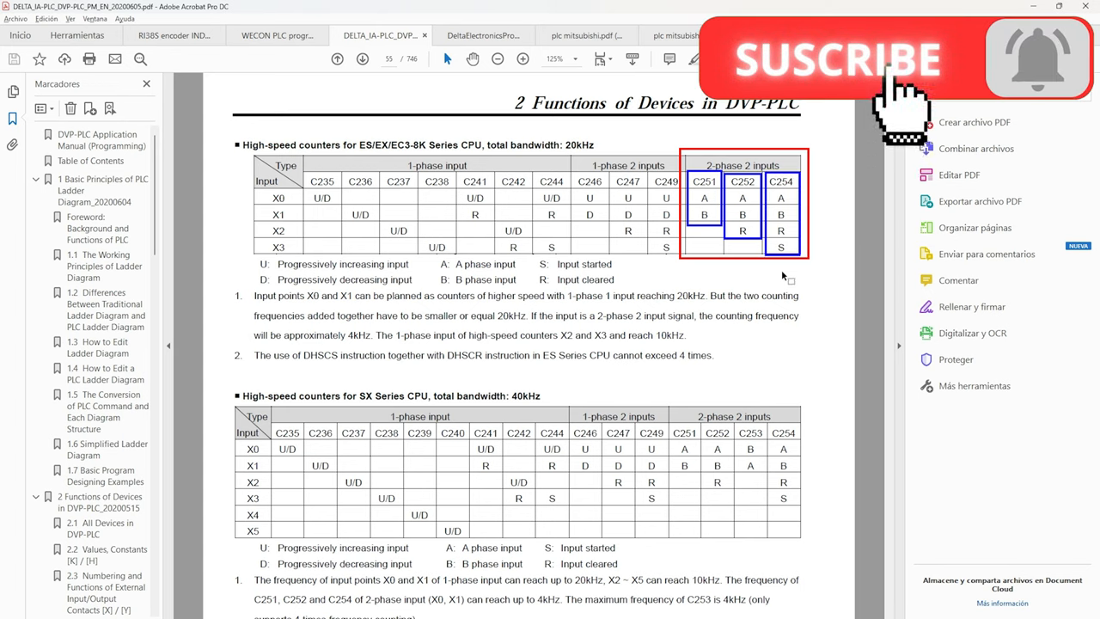
pyautogui.moveTo(891, 117)
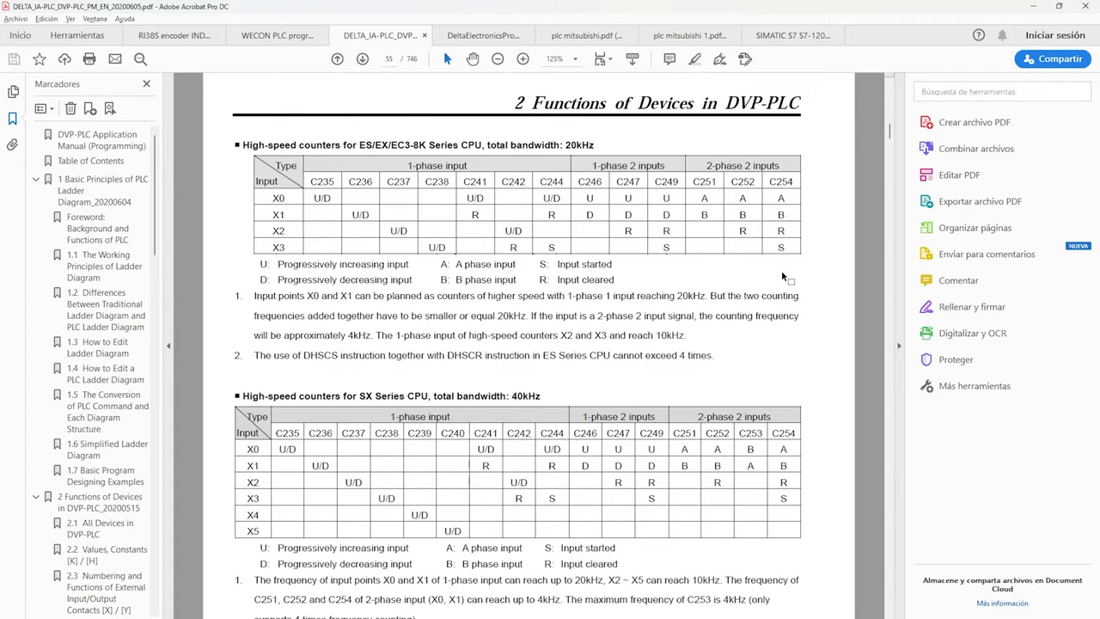
# Scroll to the 2-phase counting-mode waveforms and the HHSC1–HHSC4 hardware counter table.
pyautogui.scroll(-3)
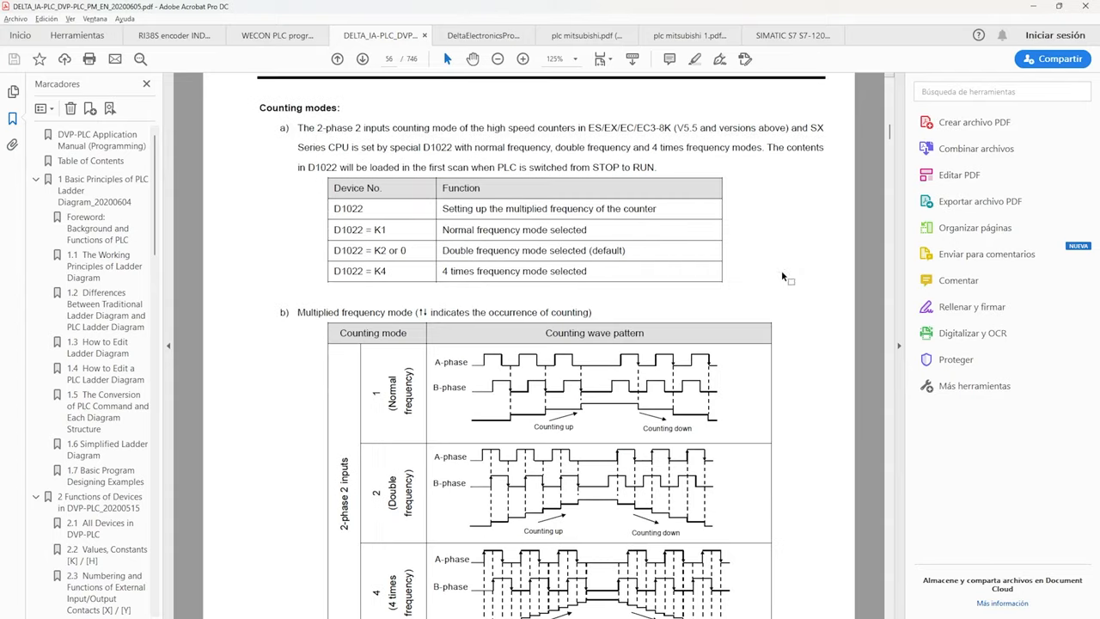
pyautogui.scroll(-3)
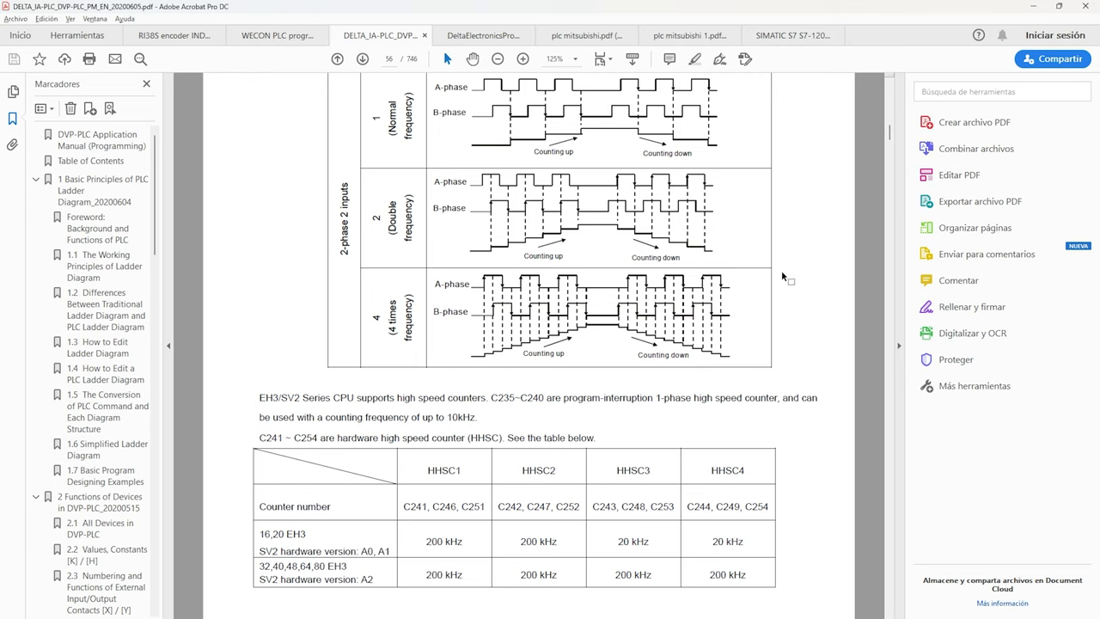
# Switch to the Mitsubishi FX manual and scroll to section 4.11.2, Availability of High Speed Counters.
pyautogui.click(585, 34)
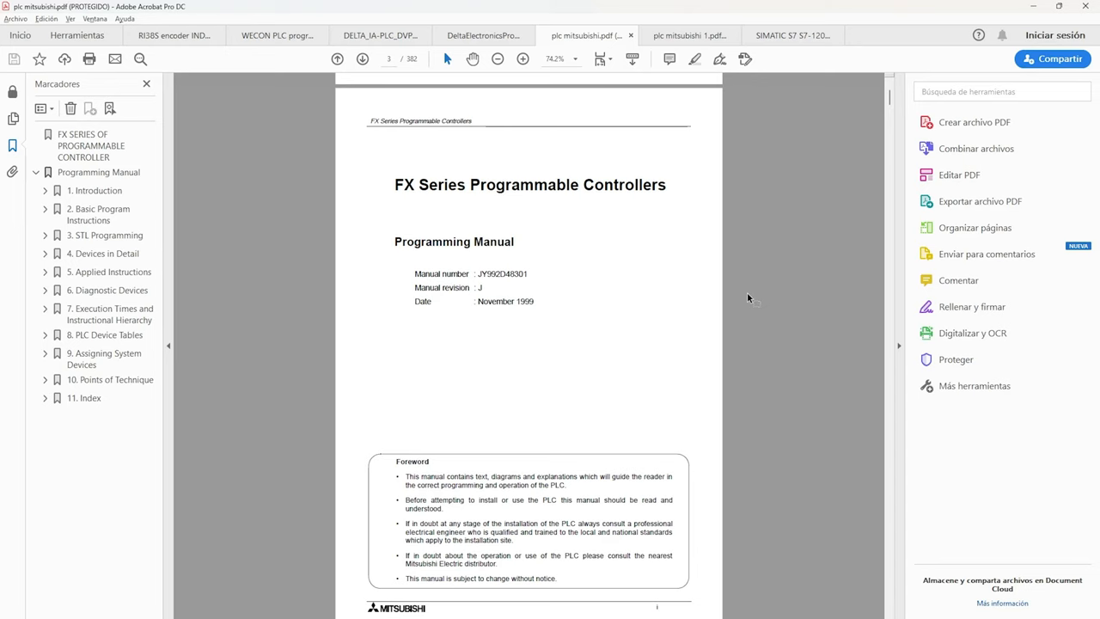
pyautogui.scroll(-3)
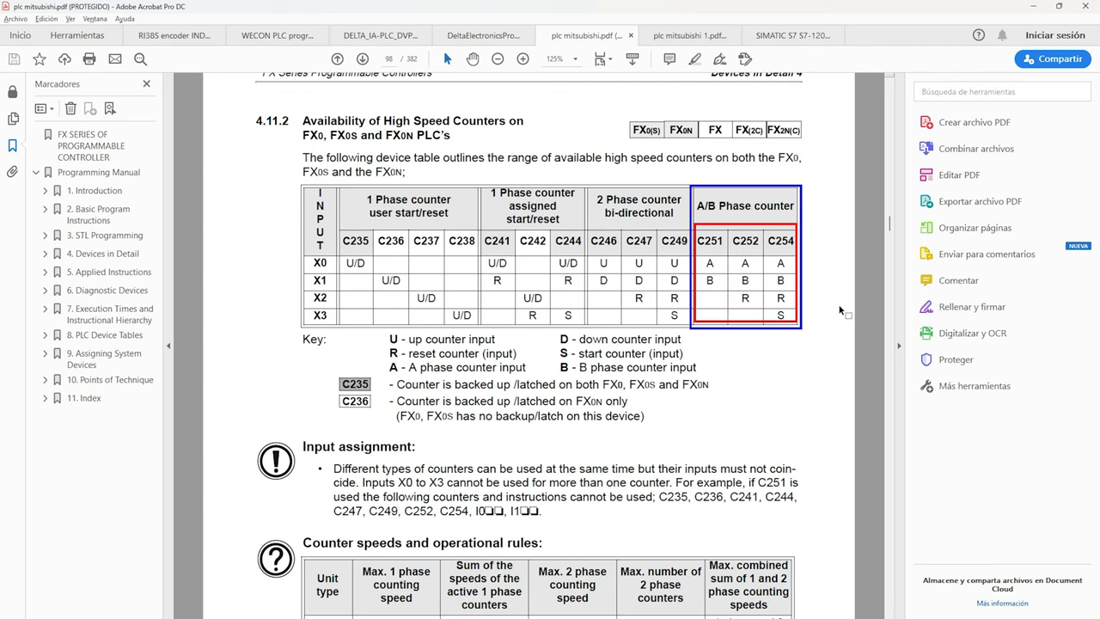
pyautogui.scroll(-3)
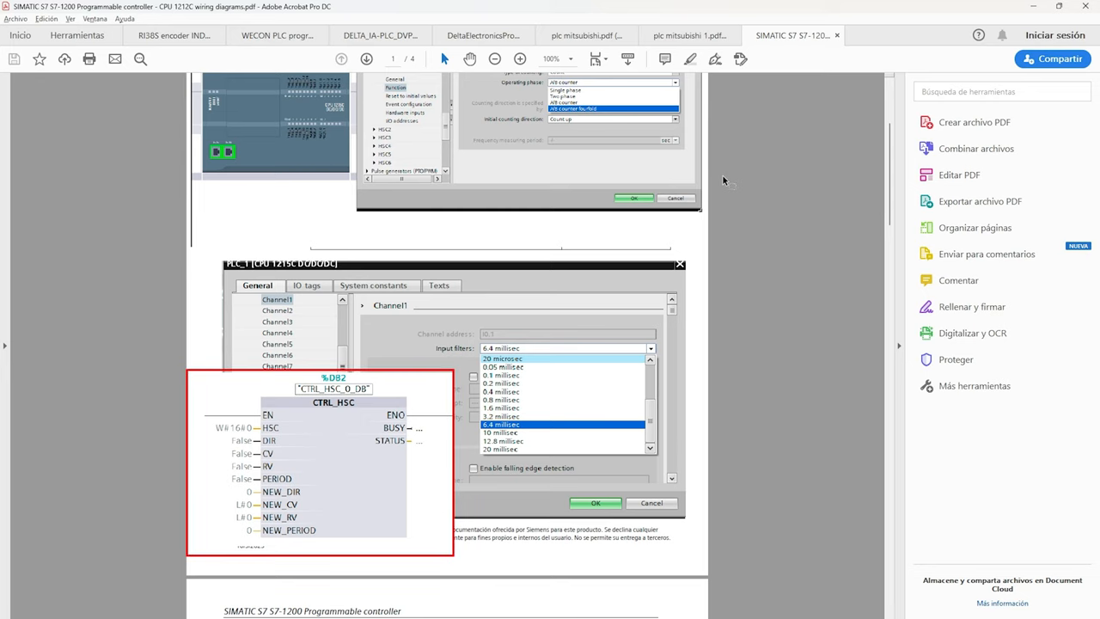
# Scroll to the CPU 1212C DC/DC/Relay wiring diagram and enlarge the sourcing-inputs note.
pyautogui.scroll(-3)
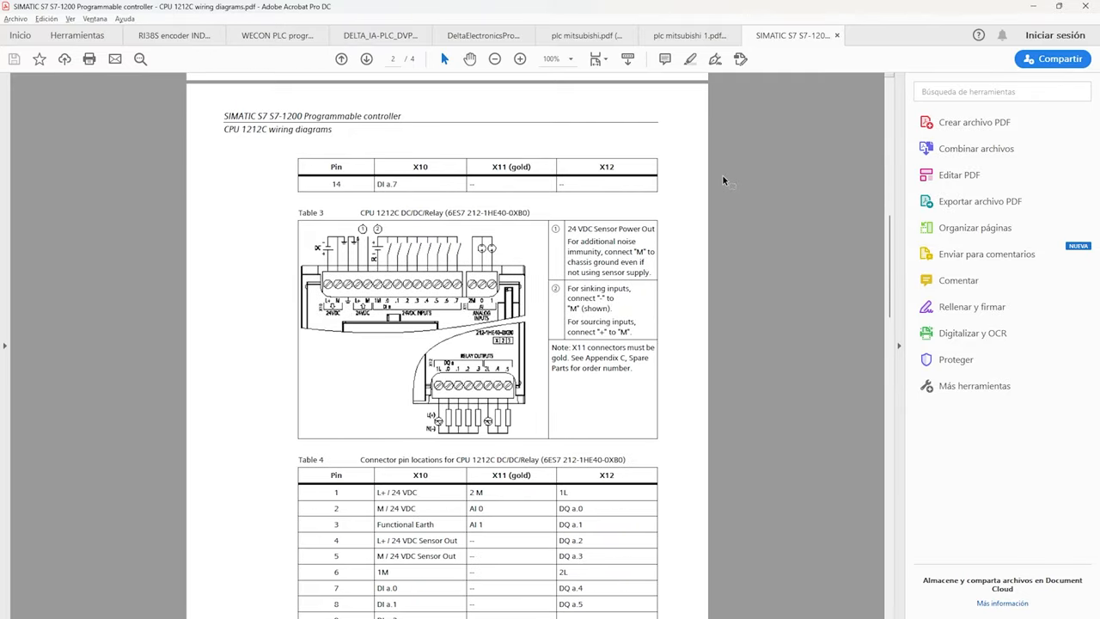
pyautogui.moveTo(568, 77)
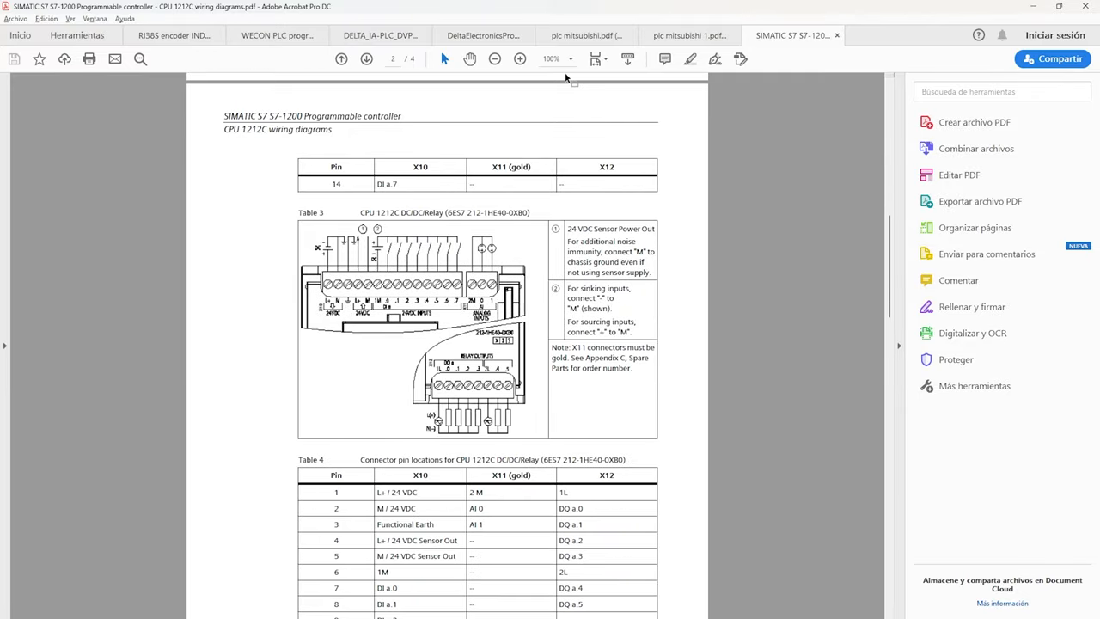
pyautogui.click(544, 59)
pyautogui.write('150')
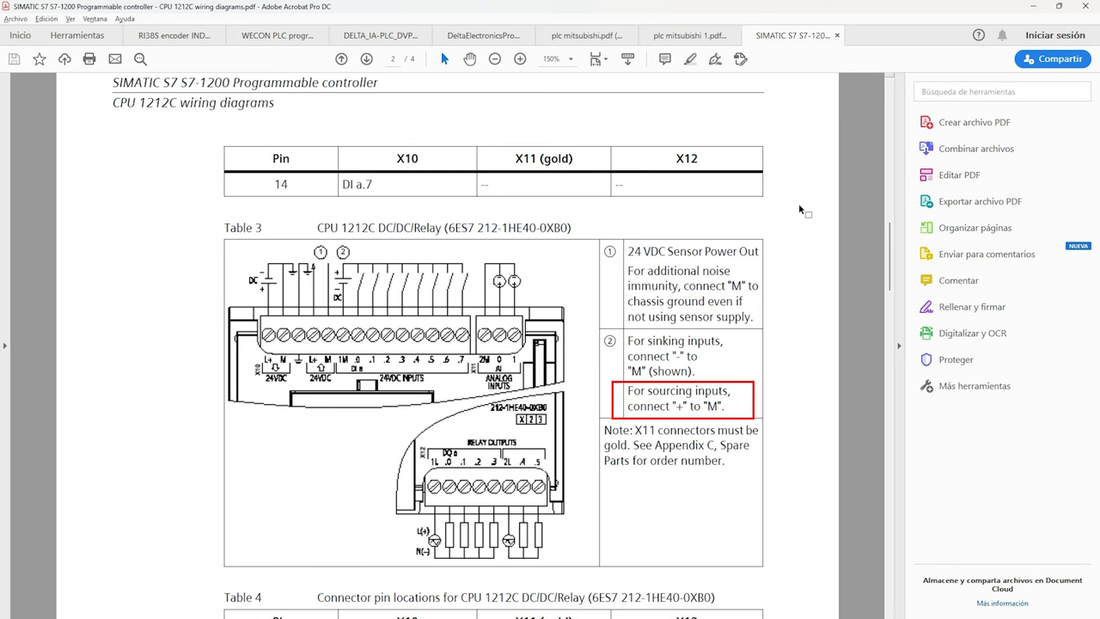
# Switch to the Mitsubishi FX3S manual and scroll to its sink input circuit.
pyautogui.click(687, 35)
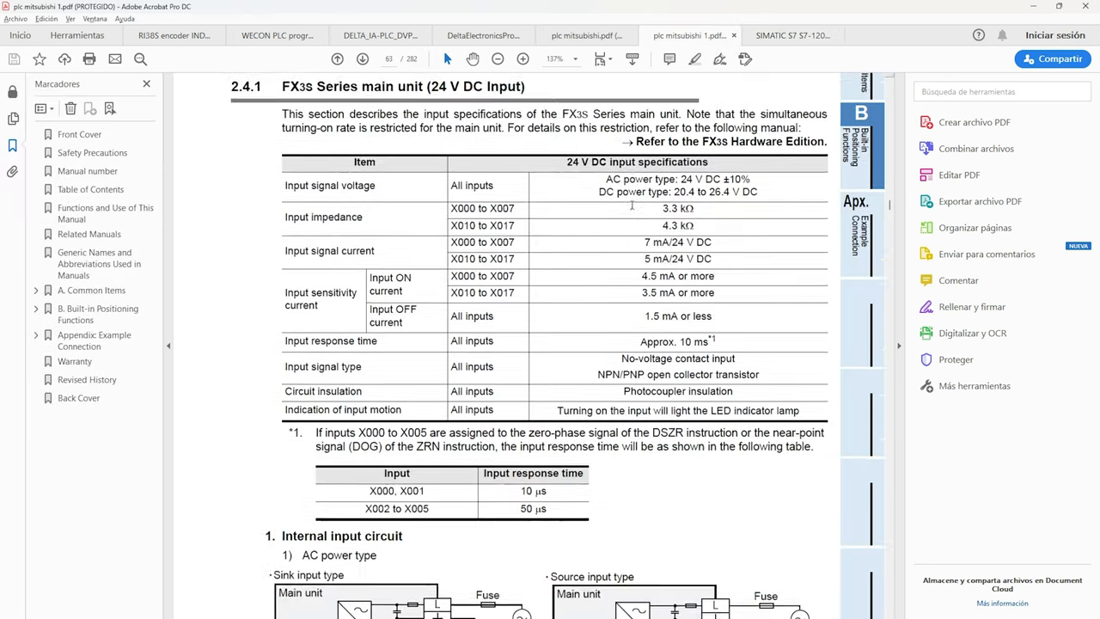
pyautogui.scroll(-3)
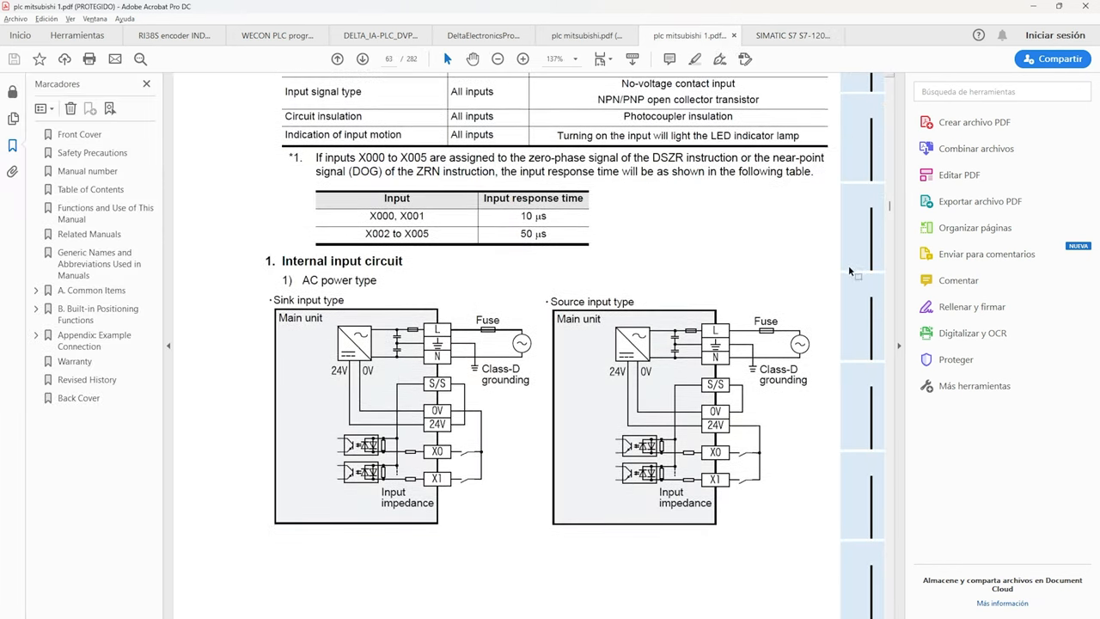
pyautogui.scroll(-3)
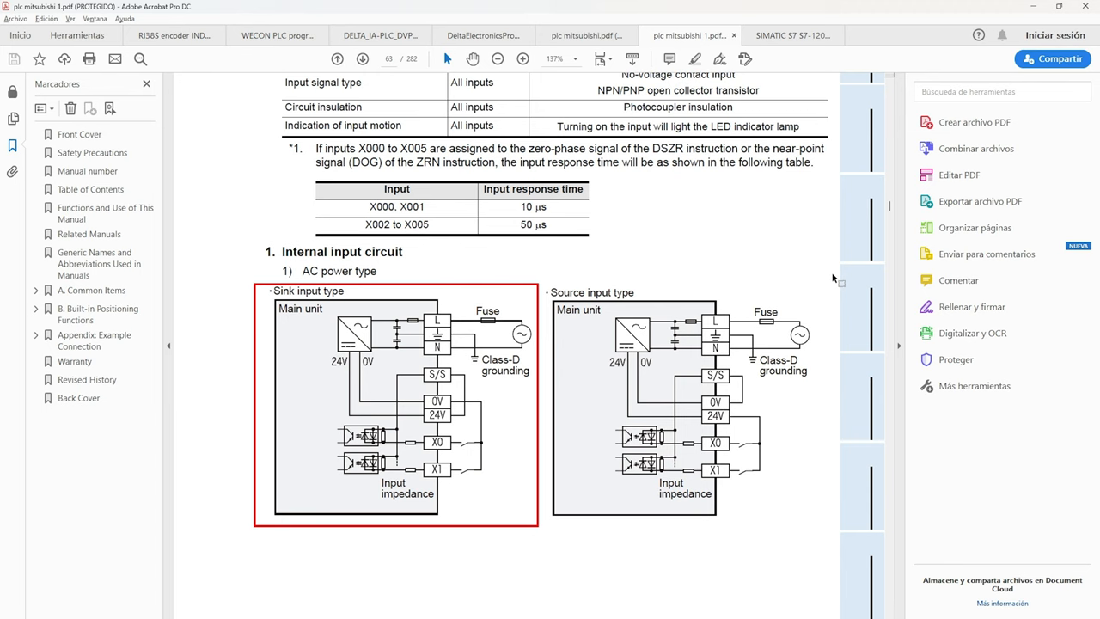
# Check the Delta input wiring document, then bring up the WECON PLC manual introduction.
pyautogui.click(482, 34)
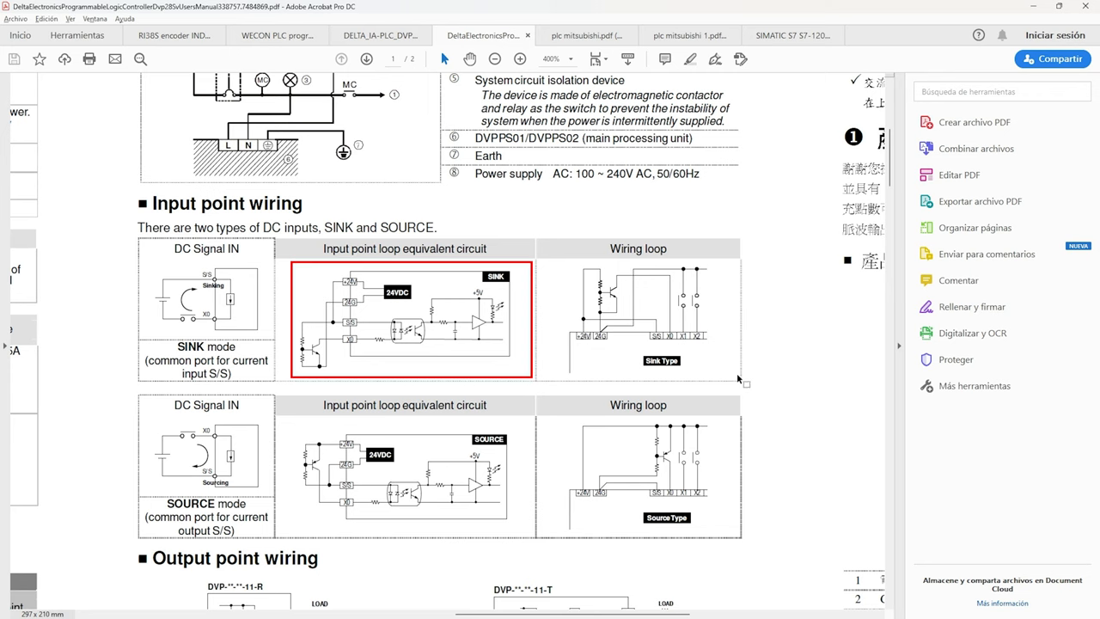
pyautogui.click(277, 35)
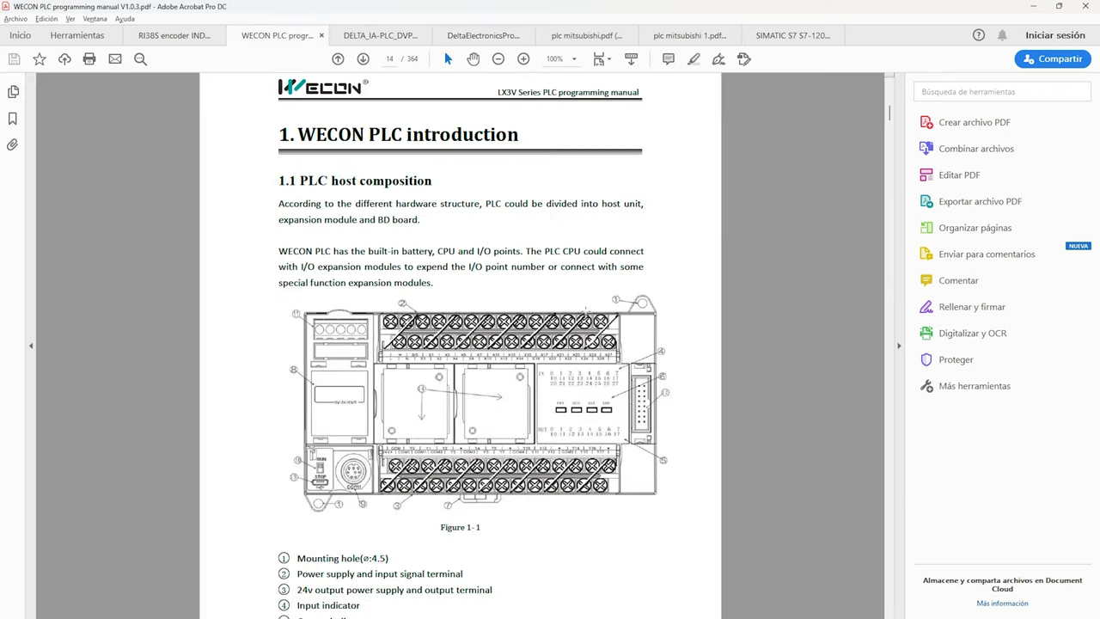